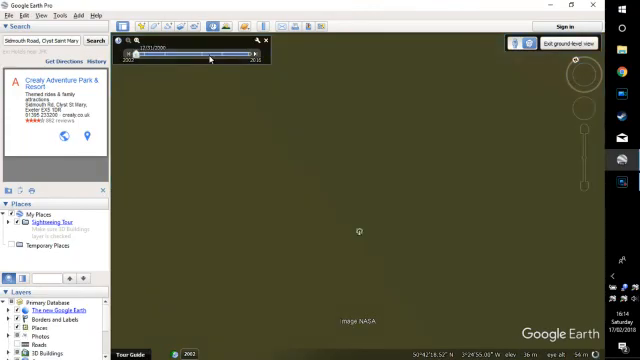
Move the historical imagery slider forward to the July 2012 capture of Crealy Adventure Park
drag(206, 58, 217, 58)
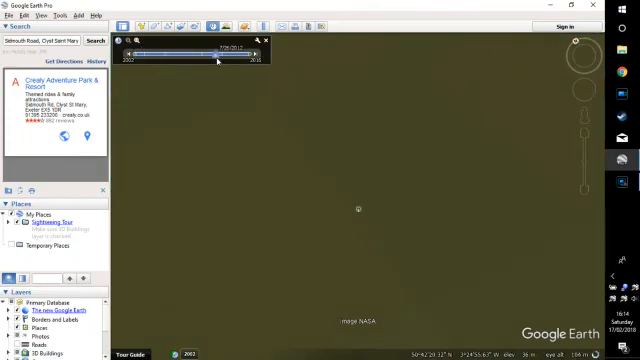